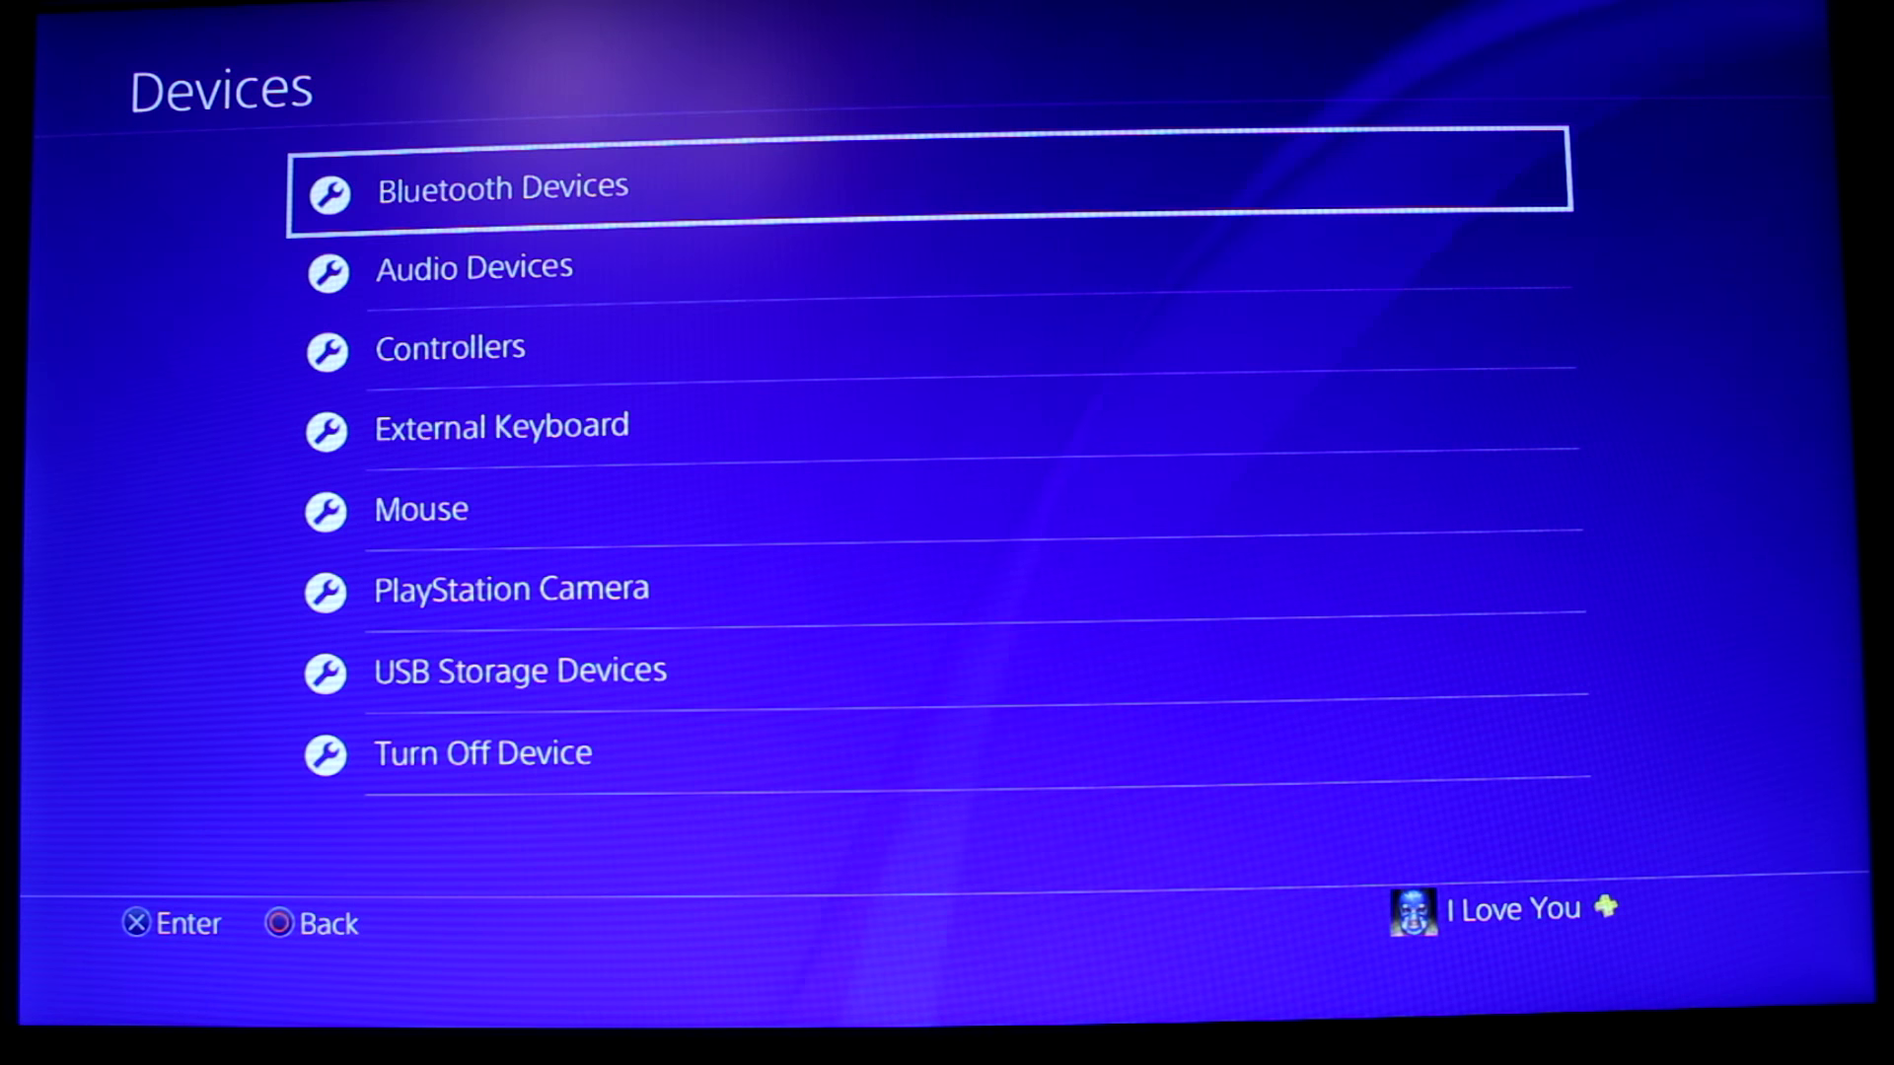
Step: Open the Bluetooth Devices list from Settings > Devices
{"action": "left_click", "coordinate": [501, 187]}
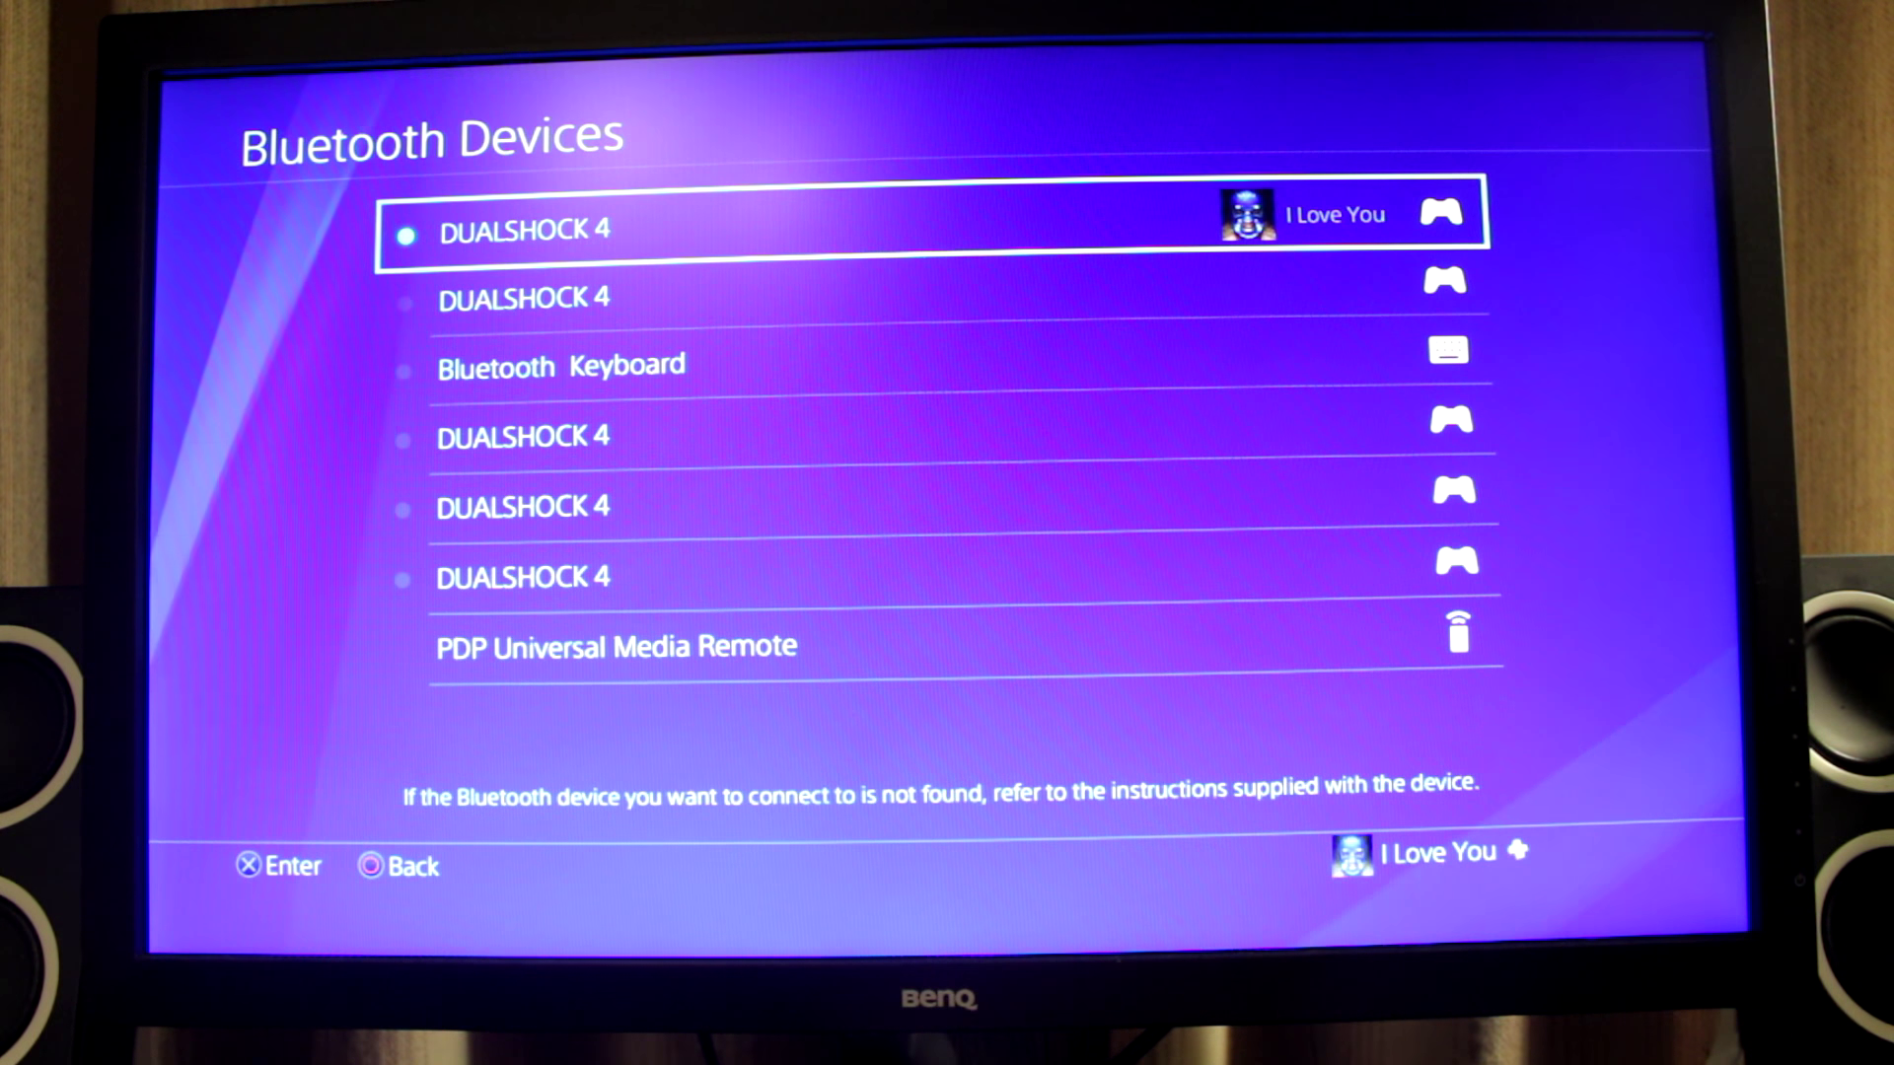
Step: Select the PDP Universal Media Remote in the list and connect it to the console
{"action": "key", "text": "Down"}
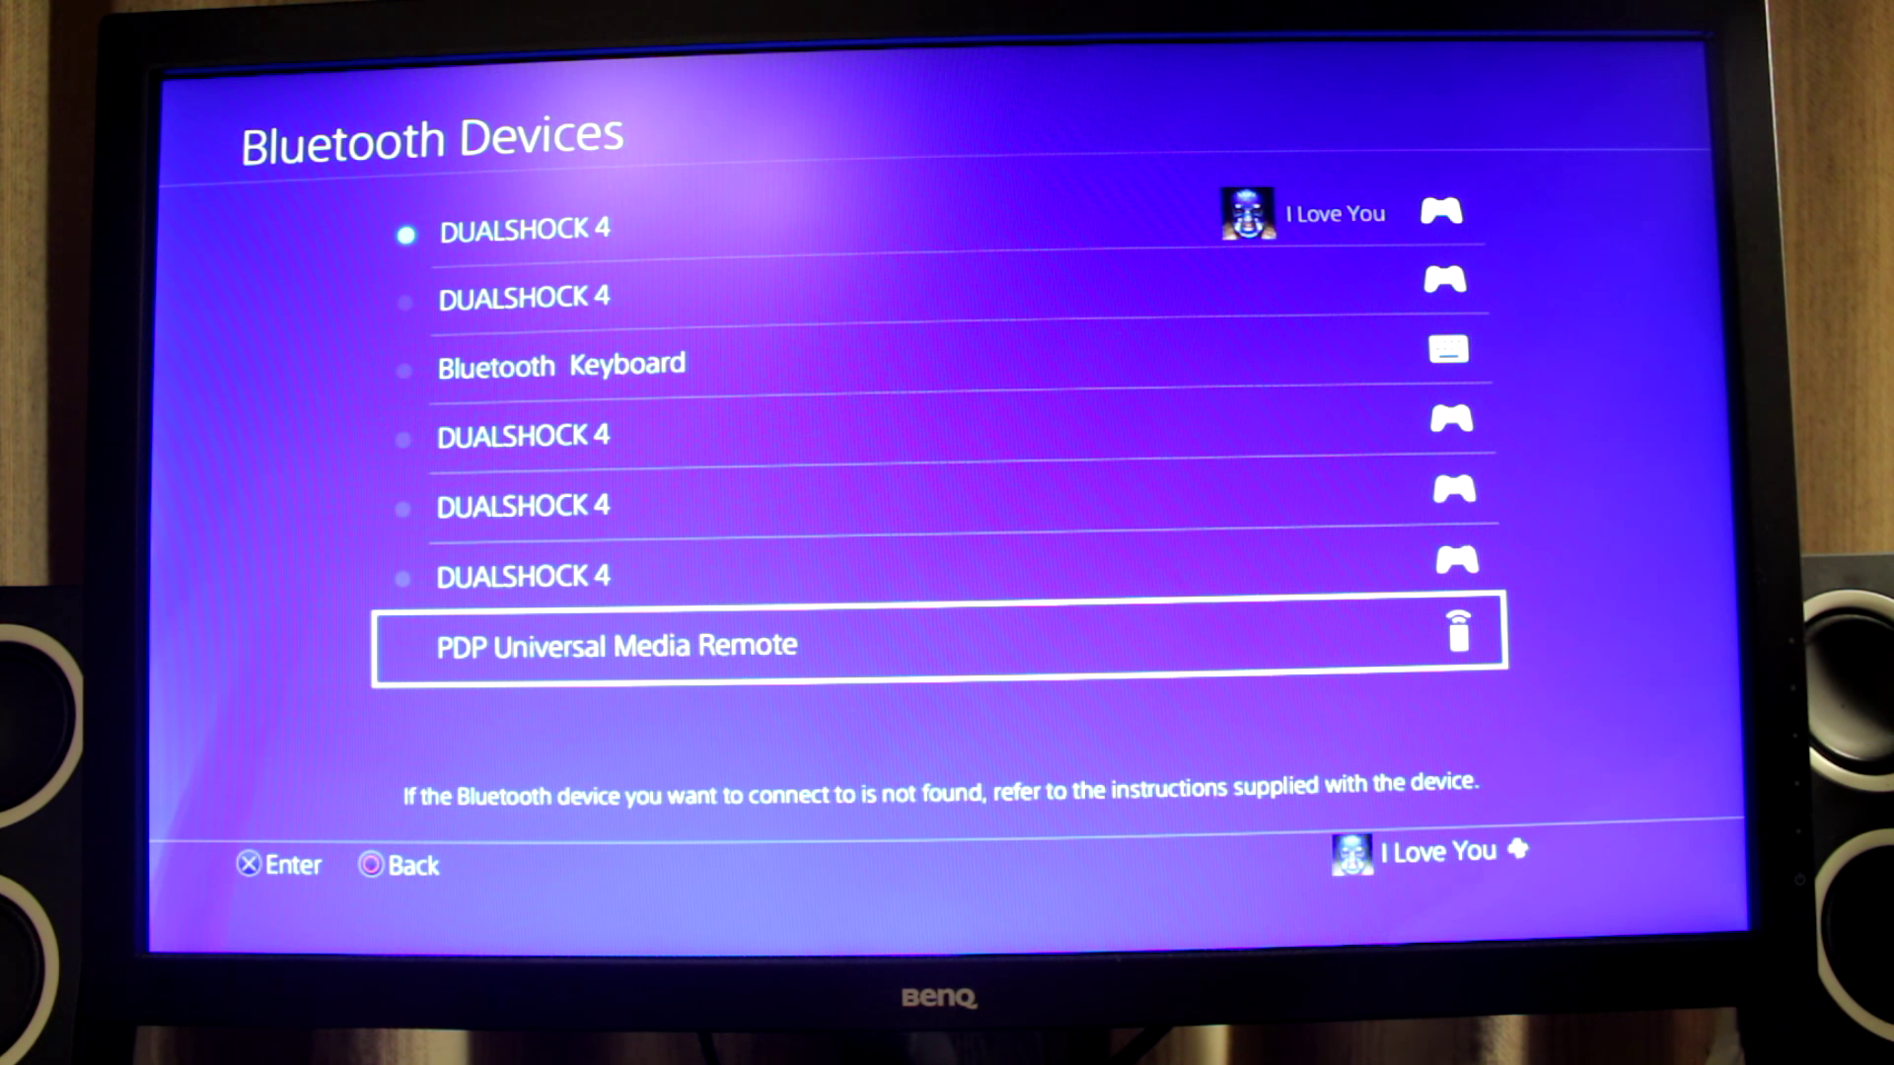
{"action": "key", "text": "Enter"}
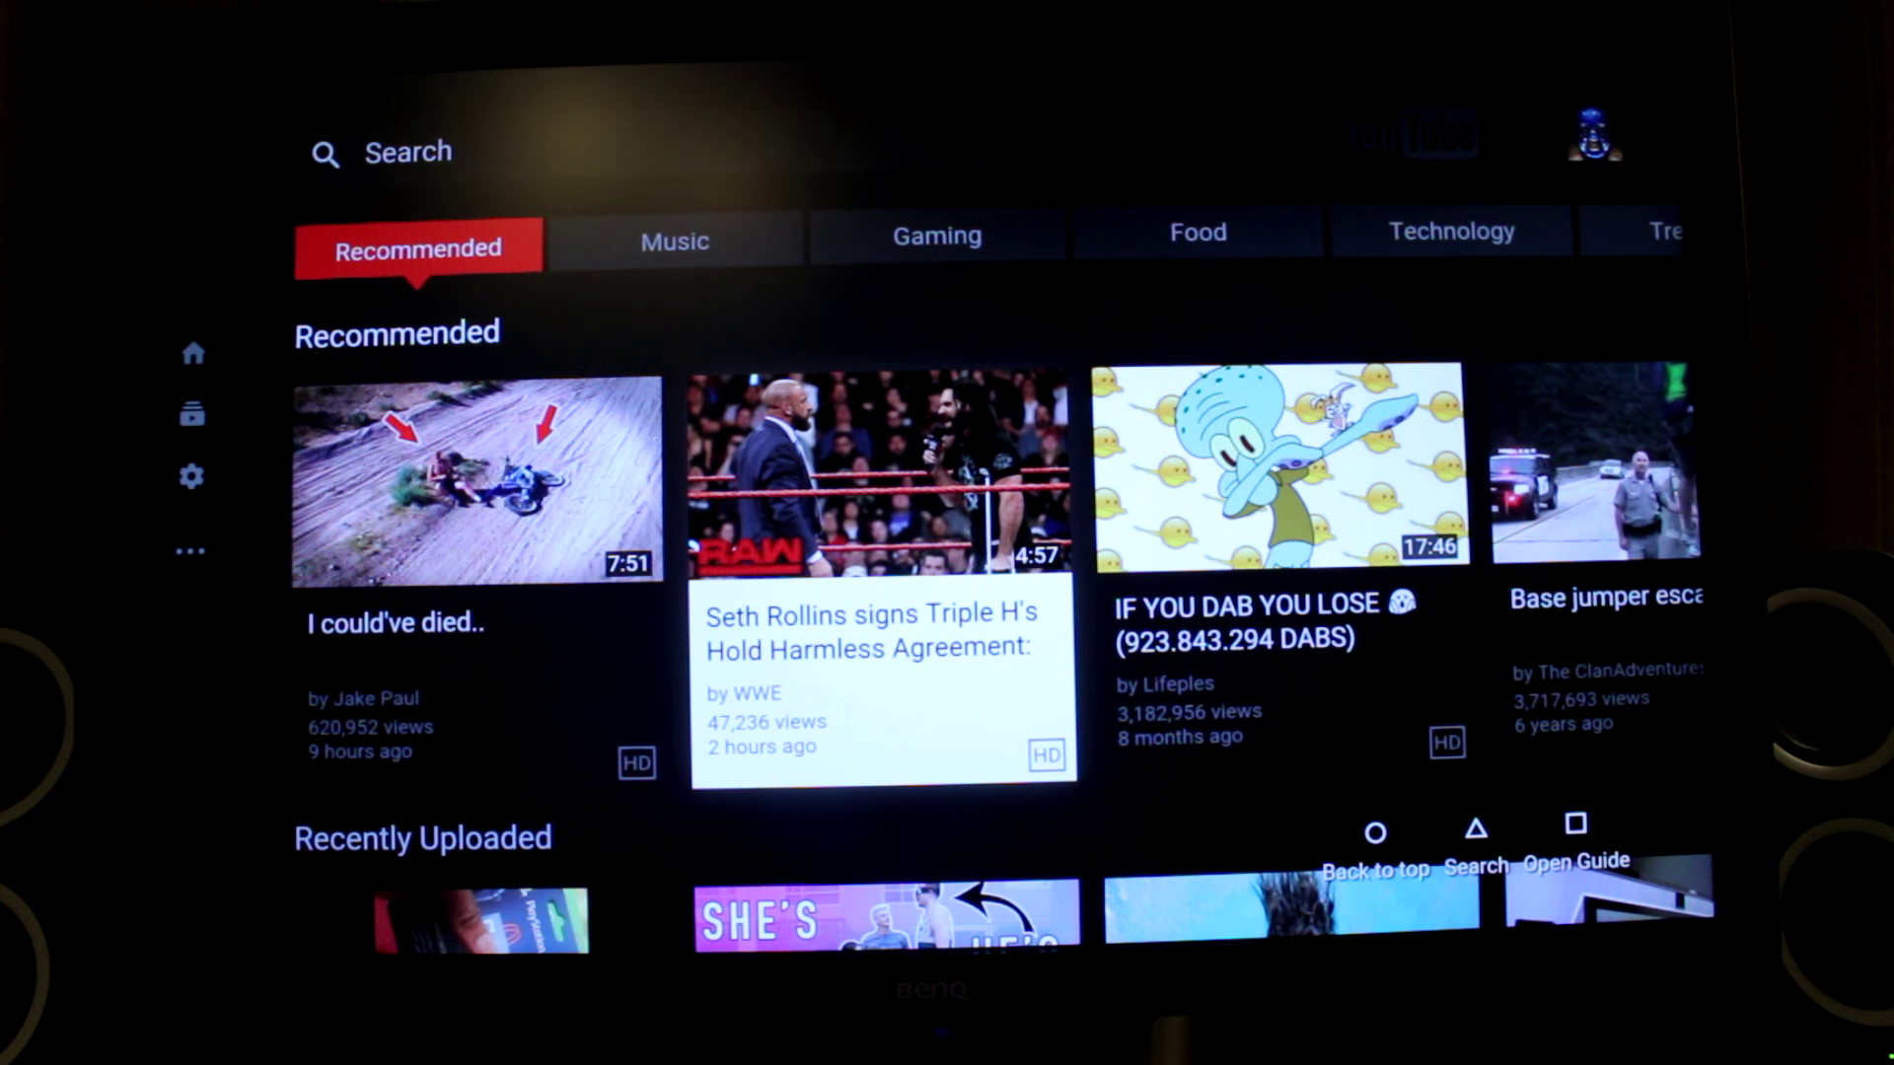
Step: Play the WWE Seth Rollins video from the YouTube Recommended row
{"action": "left_click", "coordinate": [874, 475]}
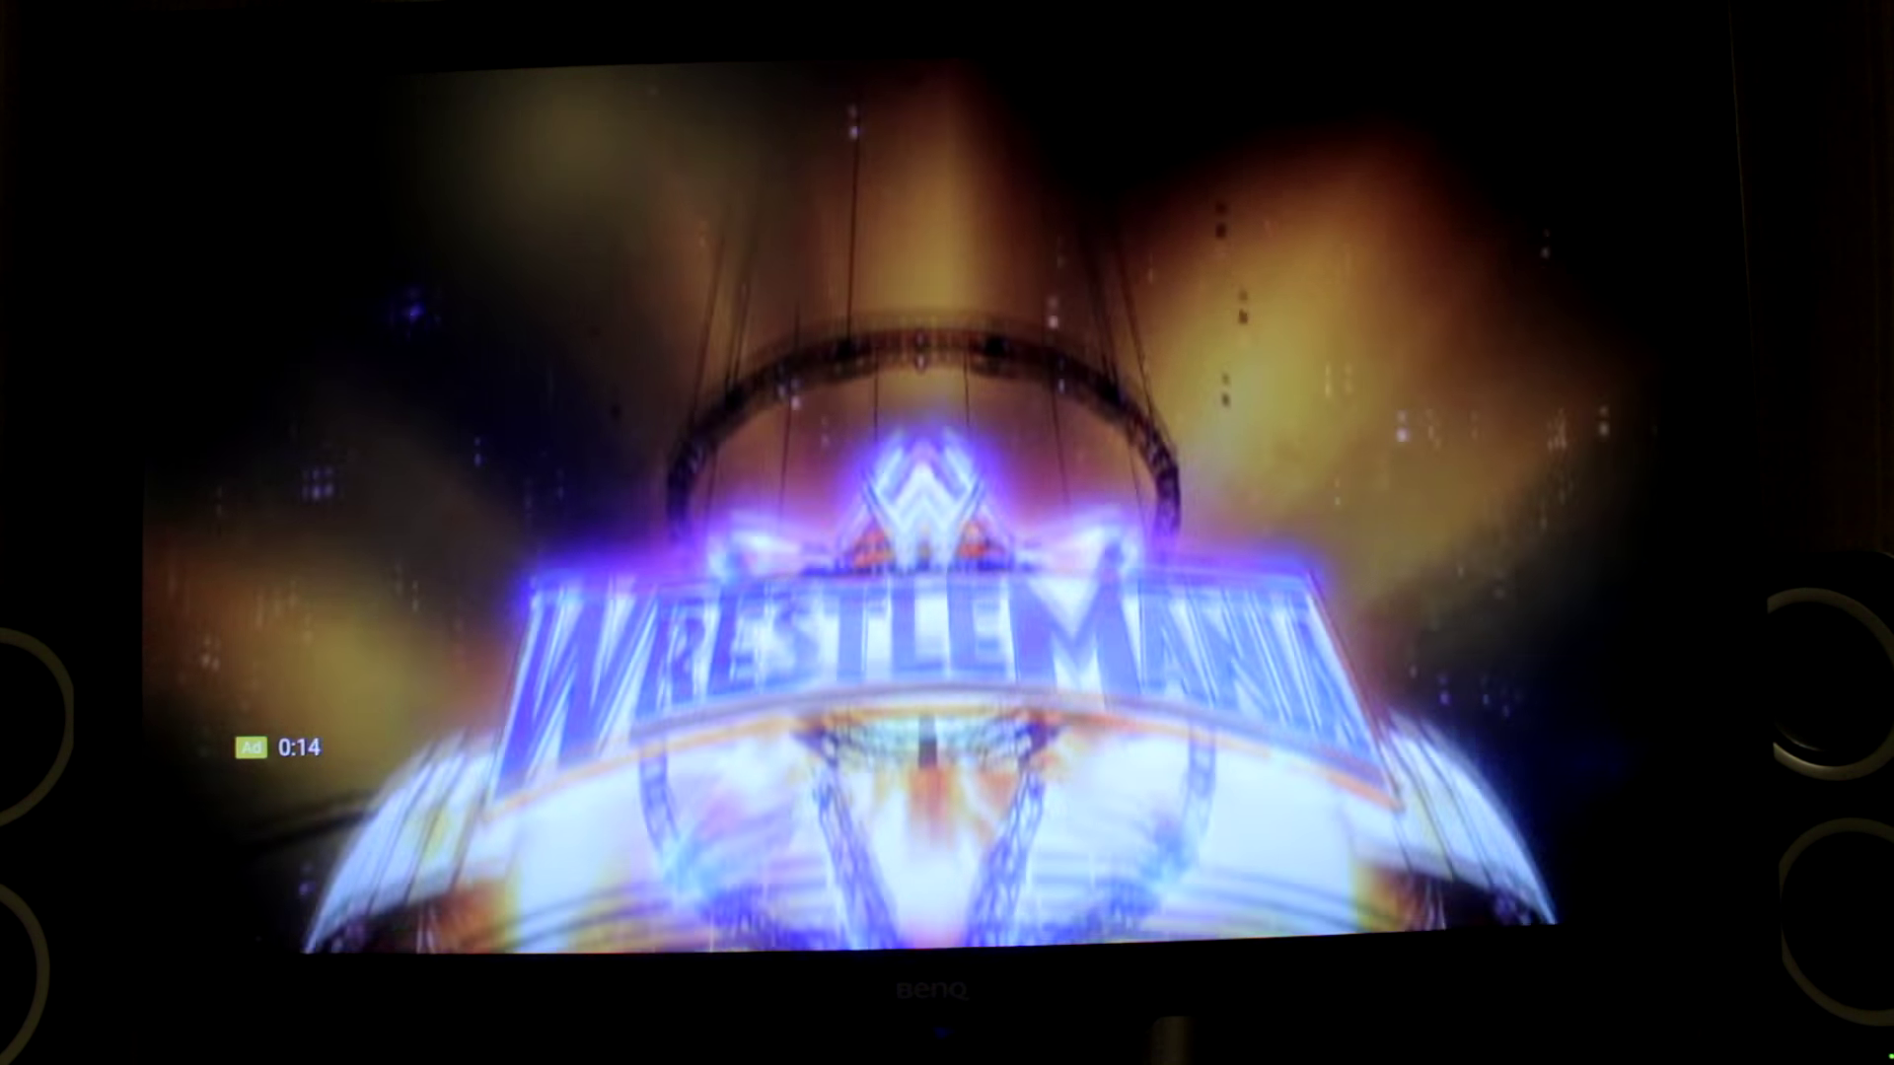